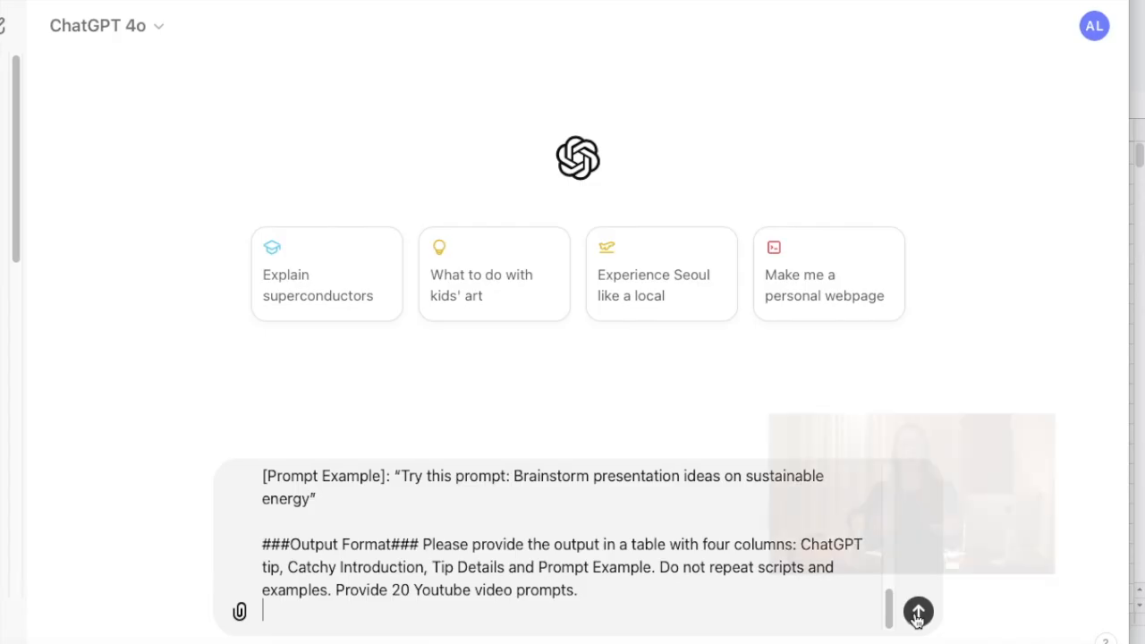
Submit the prompt requesting 20 YouTube Shorts scripts on ChatGPT tips and follow the reply.
{"action": "left_click", "coordinate": [918, 616]}
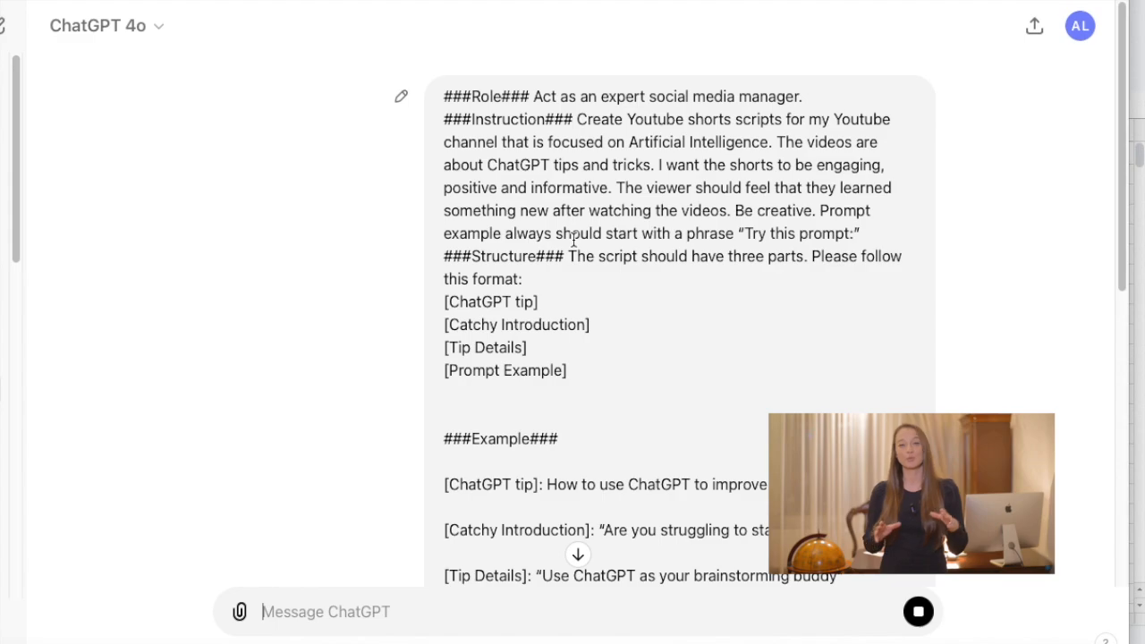
{"action": "scroll", "scroll_direction": "down", "scroll_amount": 3}
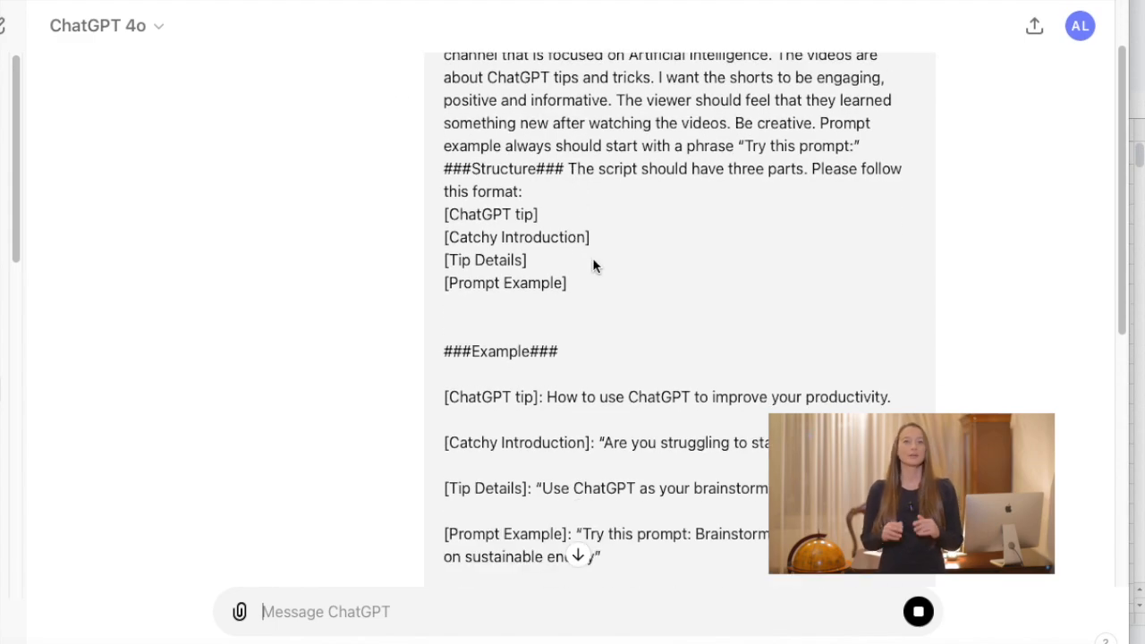
{"action": "scroll", "scroll_direction": "down", "scroll_amount": 3}
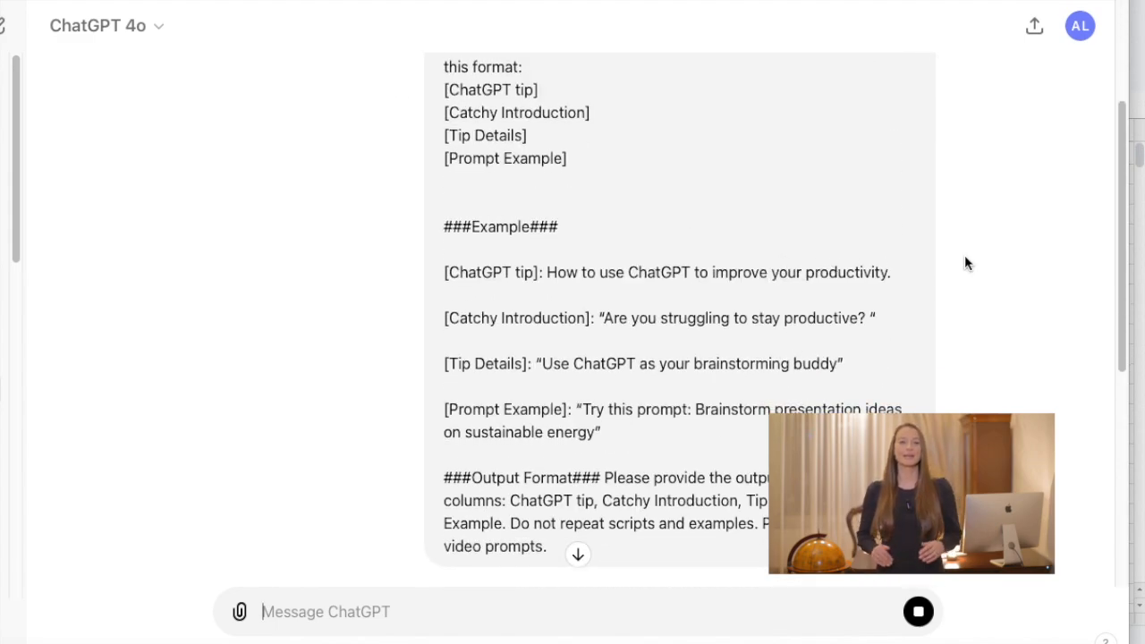